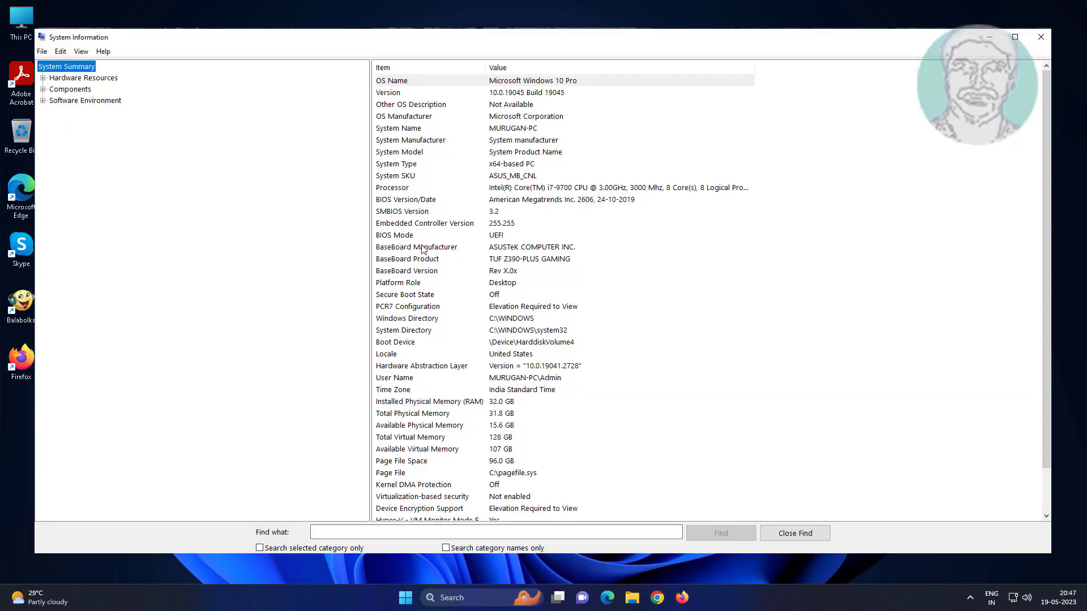
- Read the BaseBoard Manufacturer (ASUSTeK) and Product (TUF Z390-PLUS GAMING) rows, then close System Information
left_click(424, 247)
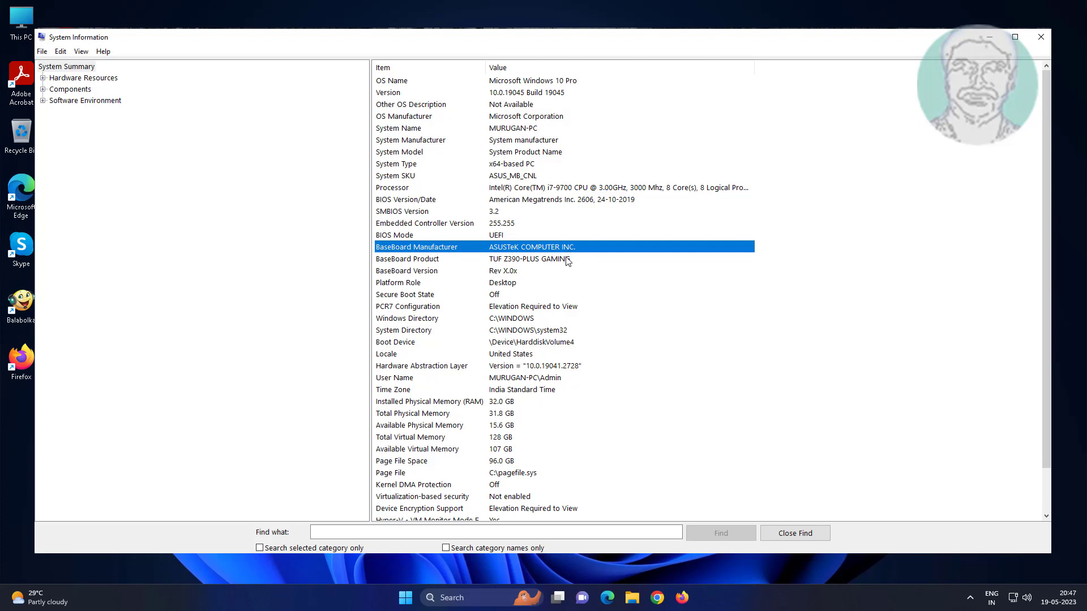
left_click(407, 258)
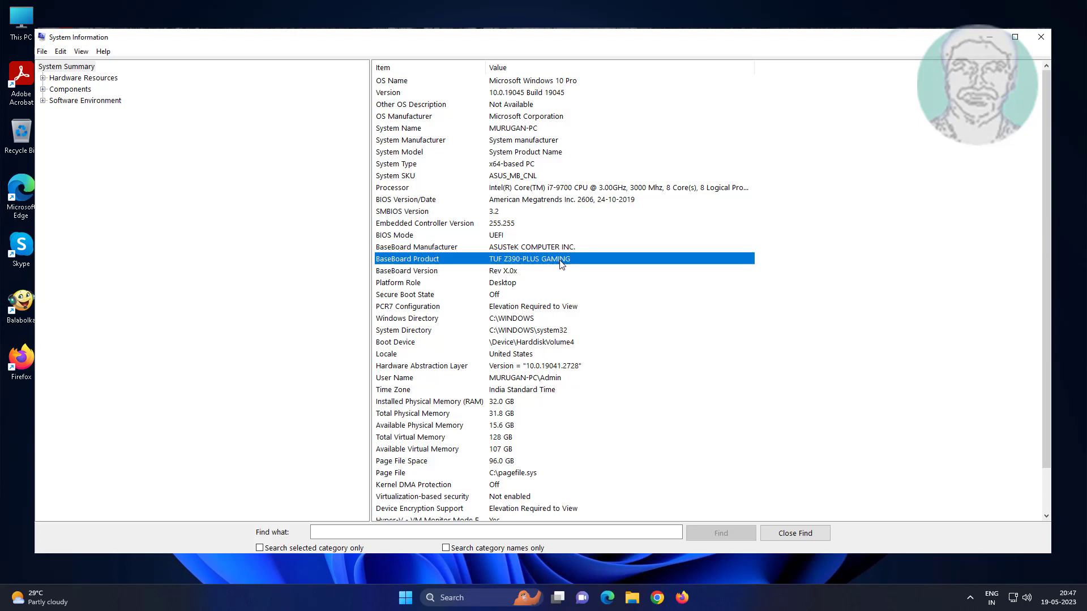
mouse_move(532, 272)
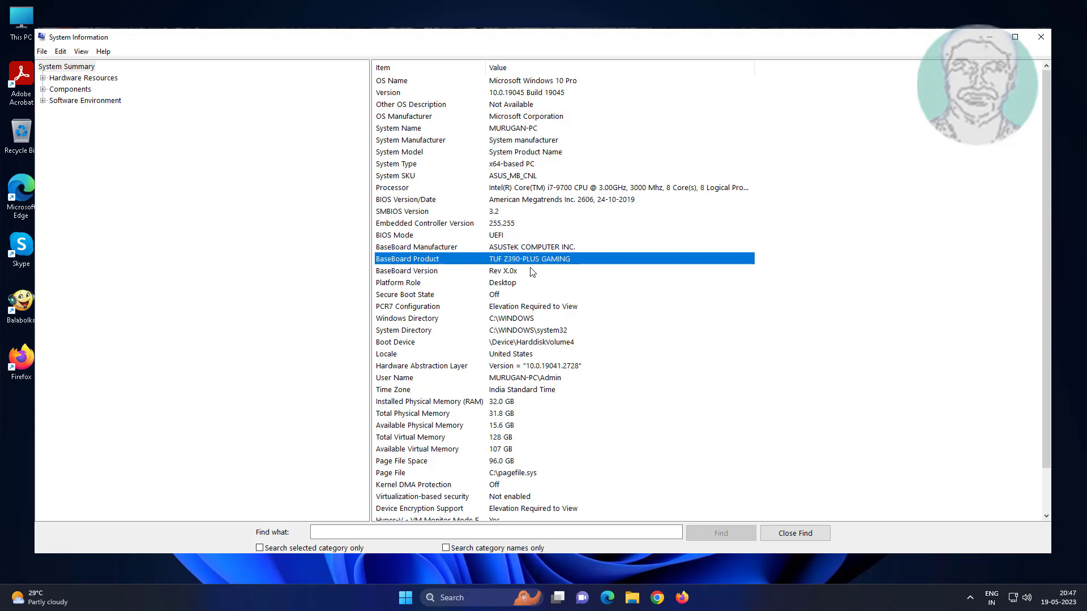
left_click(439, 247)
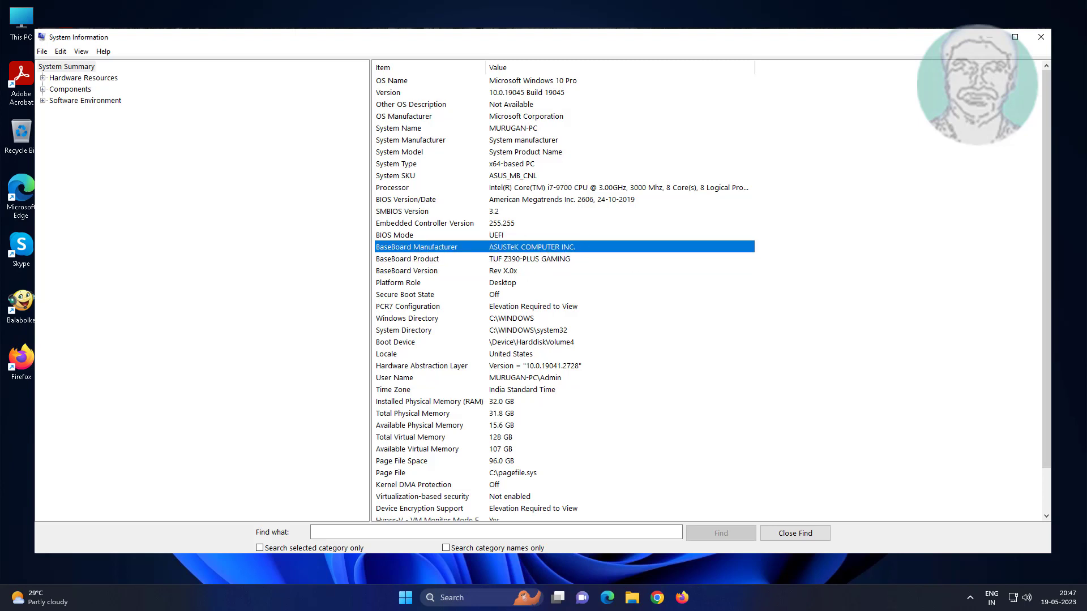
left_click(1042, 36)
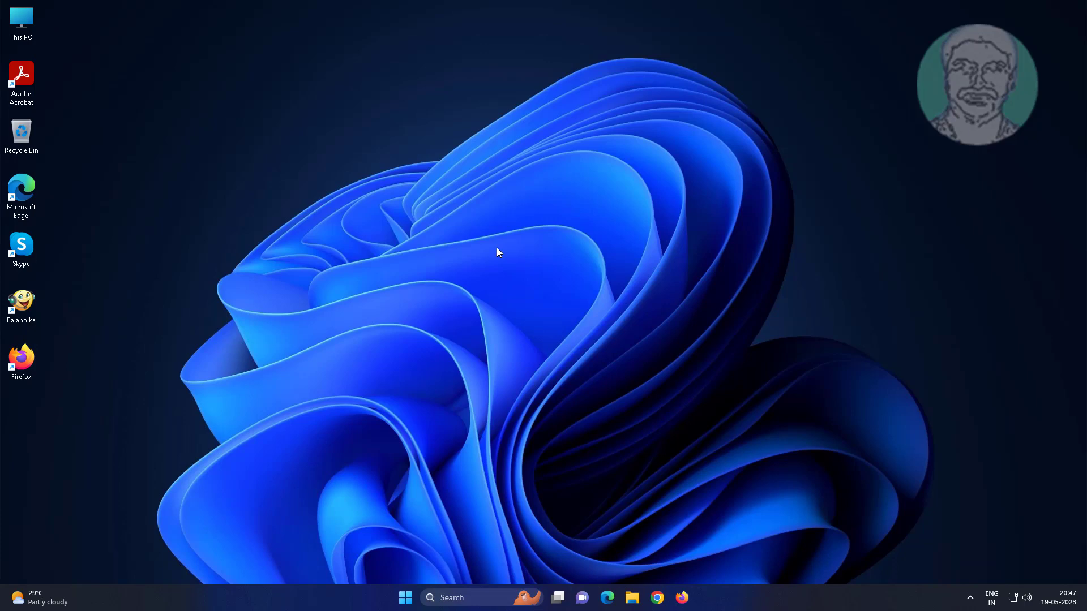
- Search Google in Chrome for 'asus z390 plus gaming' and show the results
left_click(655, 595)
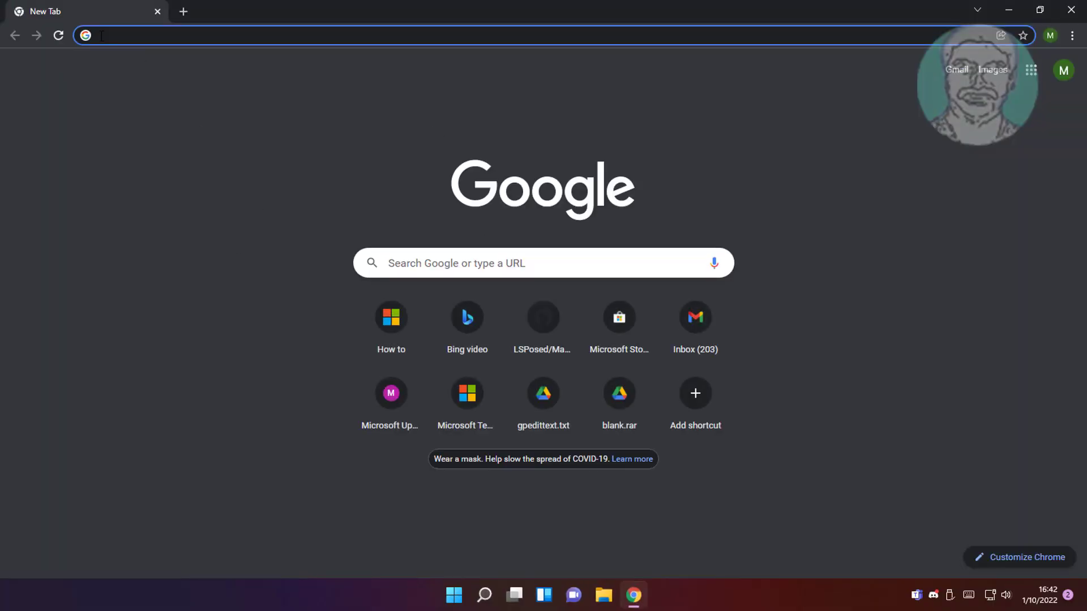
type("asus z")
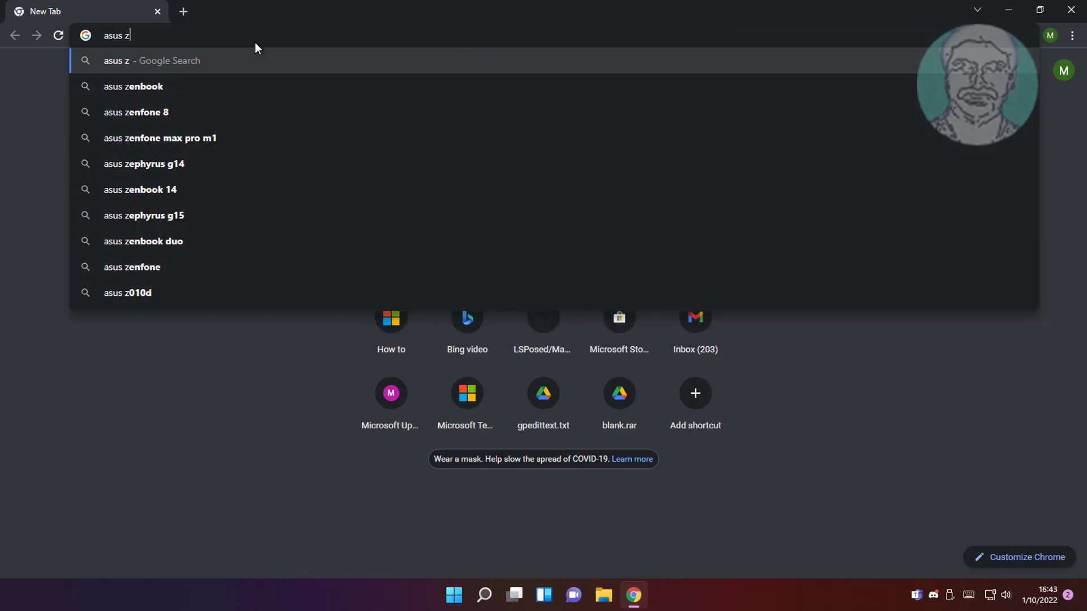
type("390")
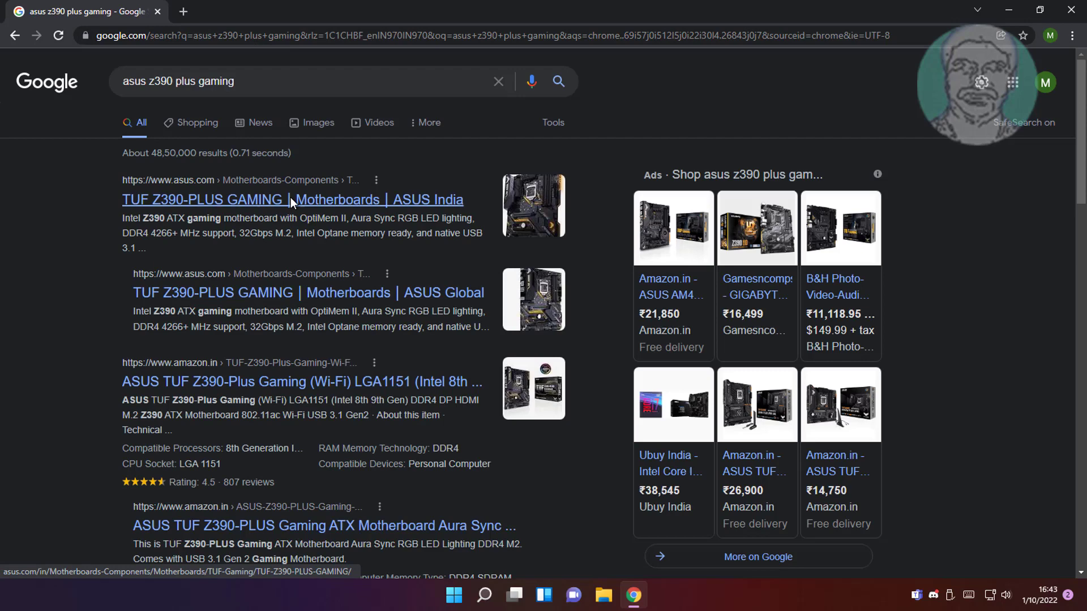
- Go from the ASUS India TUF Z390-PLUS GAMING result to the product's Support section
left_click(292, 199)
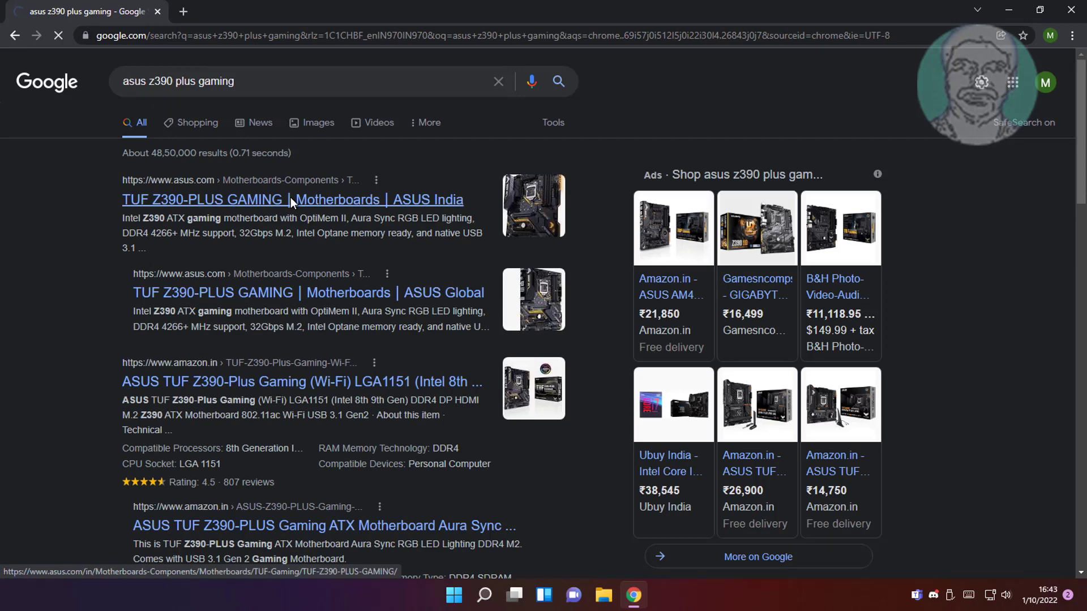
left_click(291, 199)
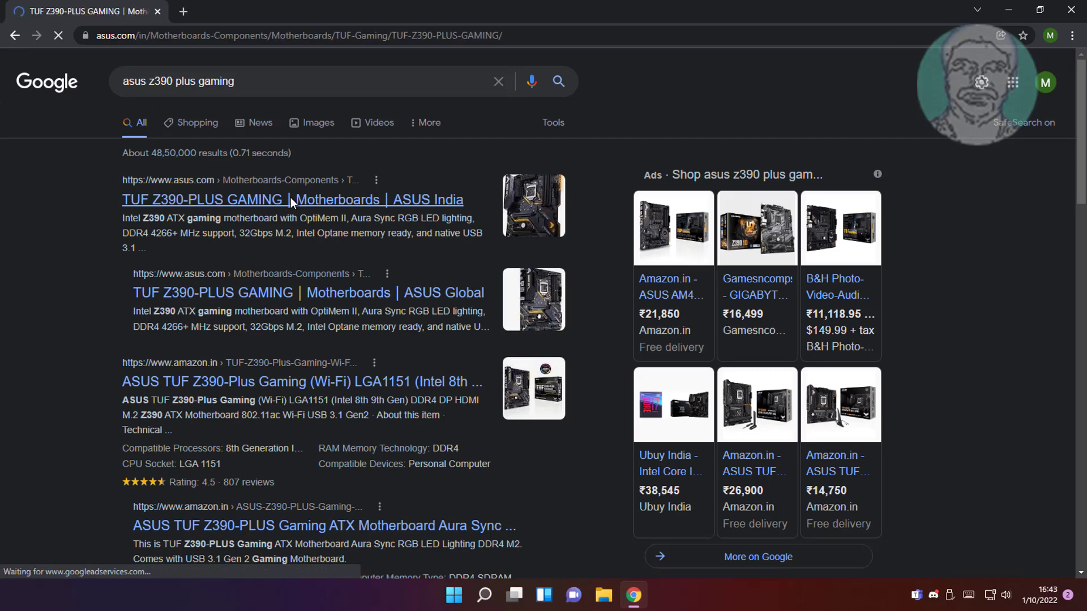
left_click(290, 199)
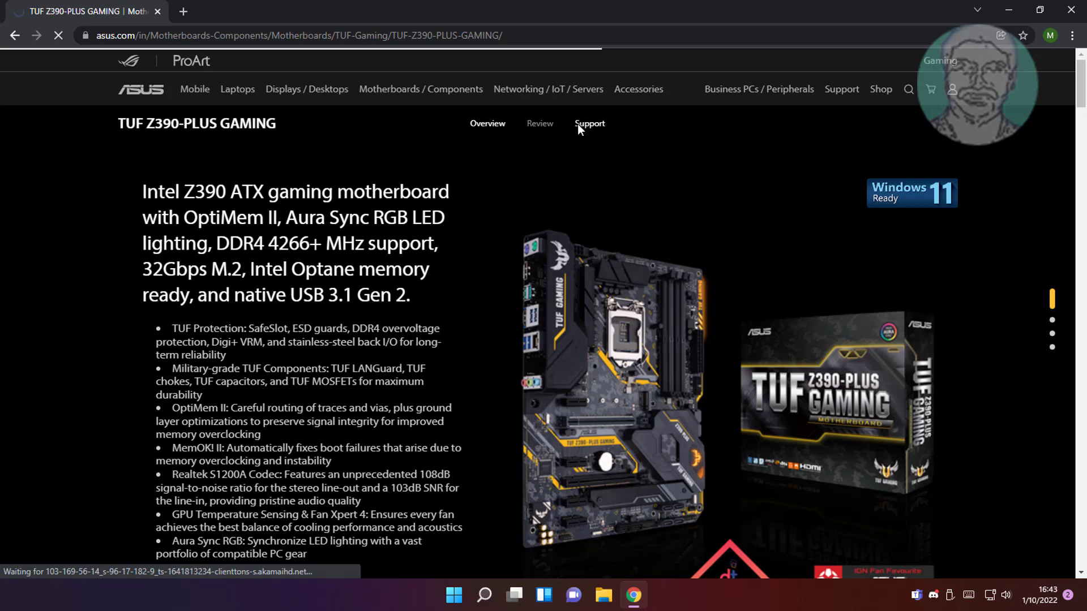
left_click(590, 123)
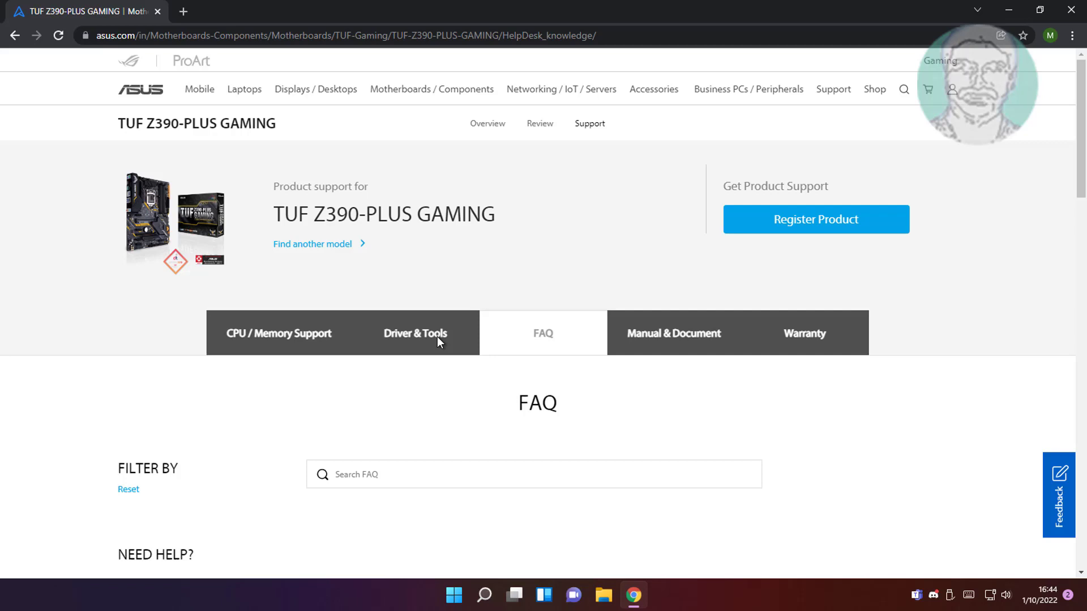
- Show Driver & Tools filtered to Windows 10 64-bit
left_click(416, 333)
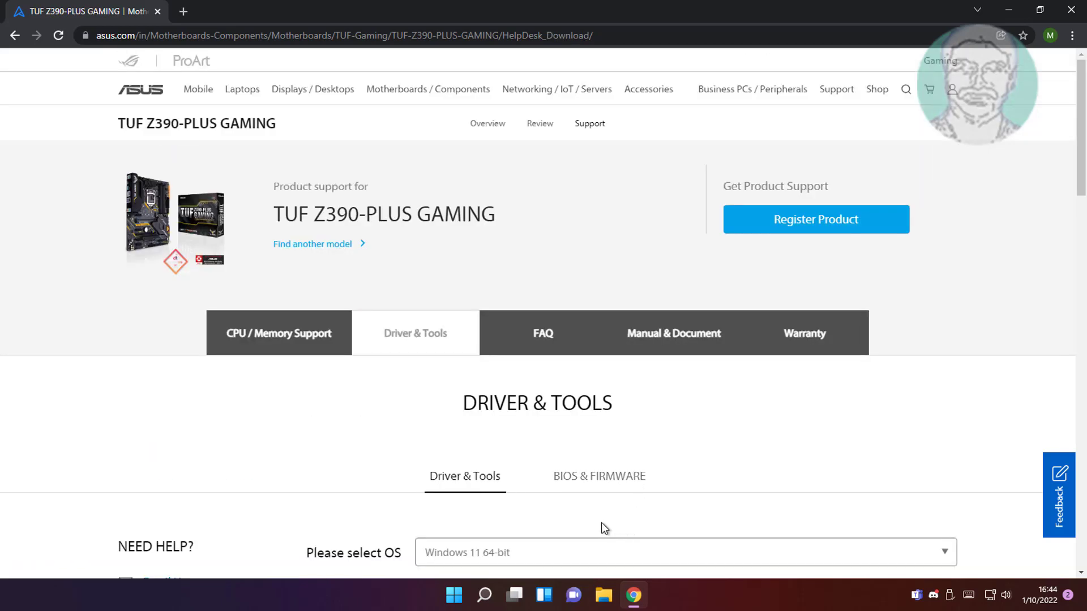
left_click(684, 552)
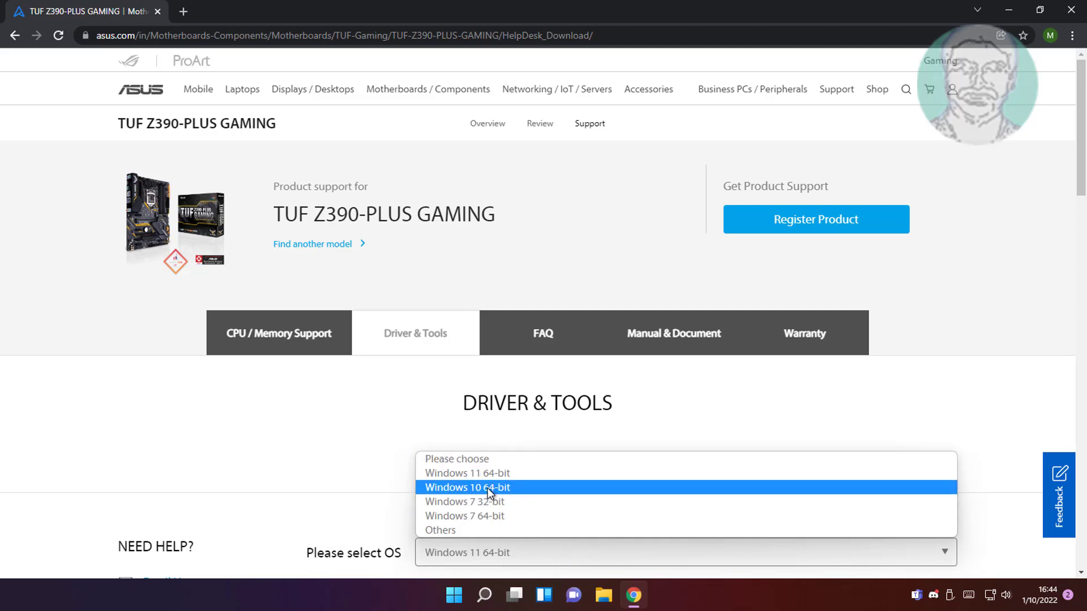
left_click(483, 487)
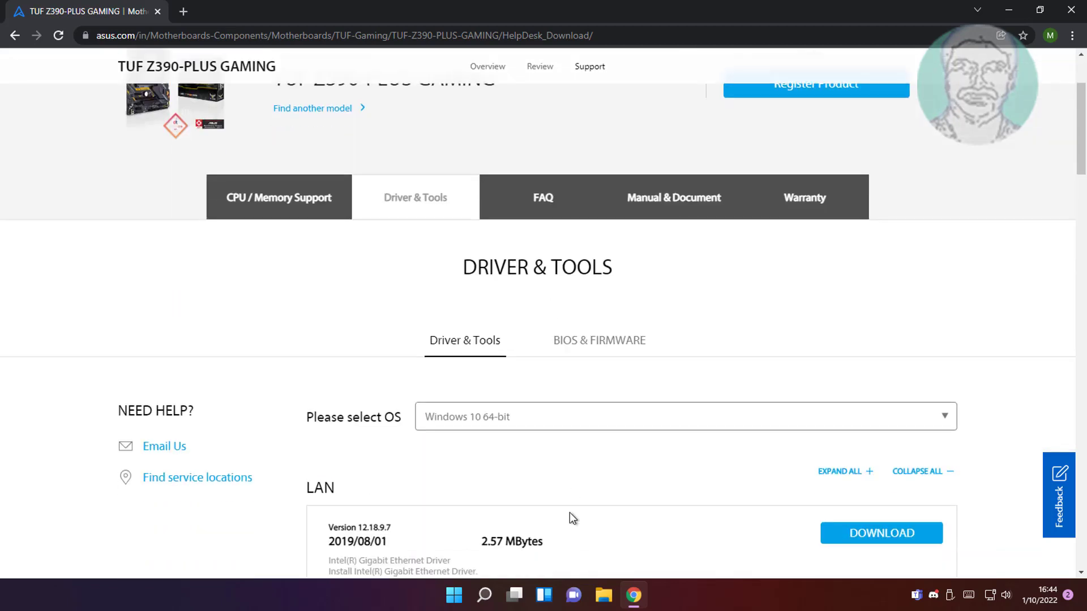
- Download the Realtek Audio Driver zip from the Audio section, then minimize Chrome
scroll("down", 3)
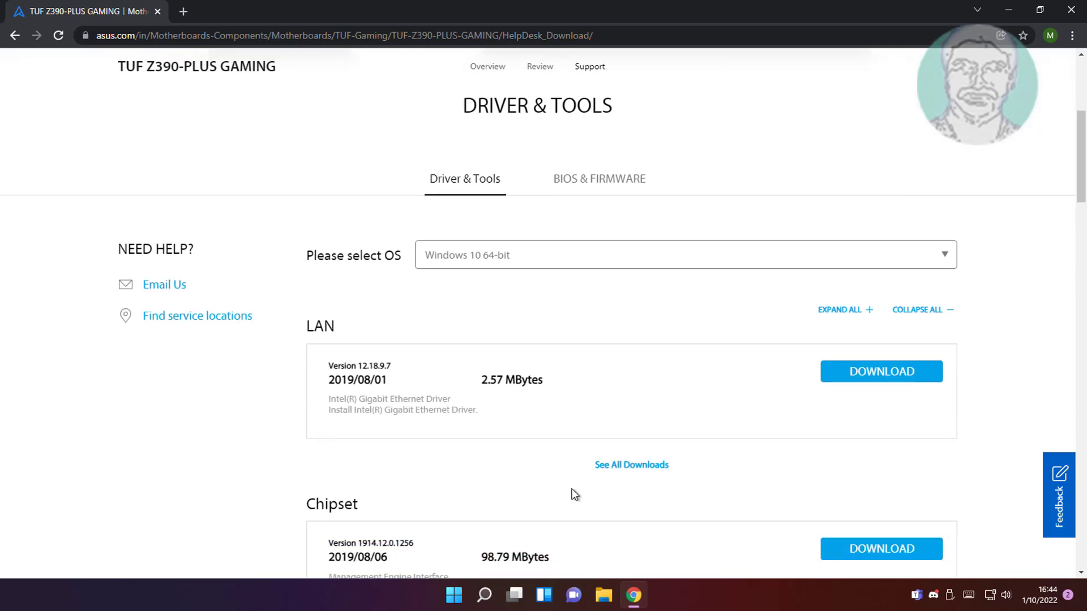
scroll("down", 3)
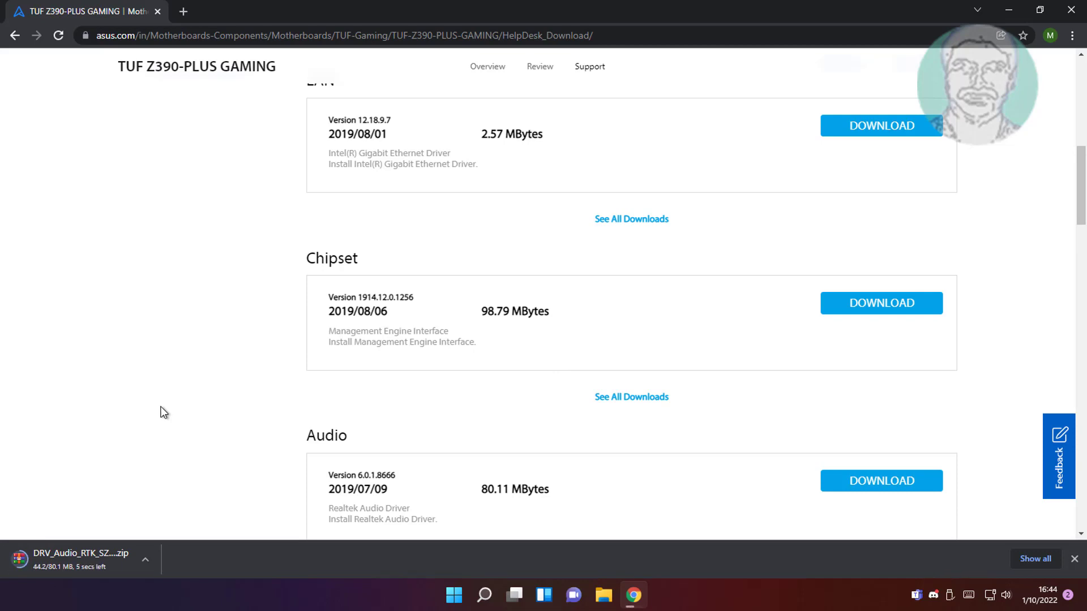
mouse_move(120, 464)
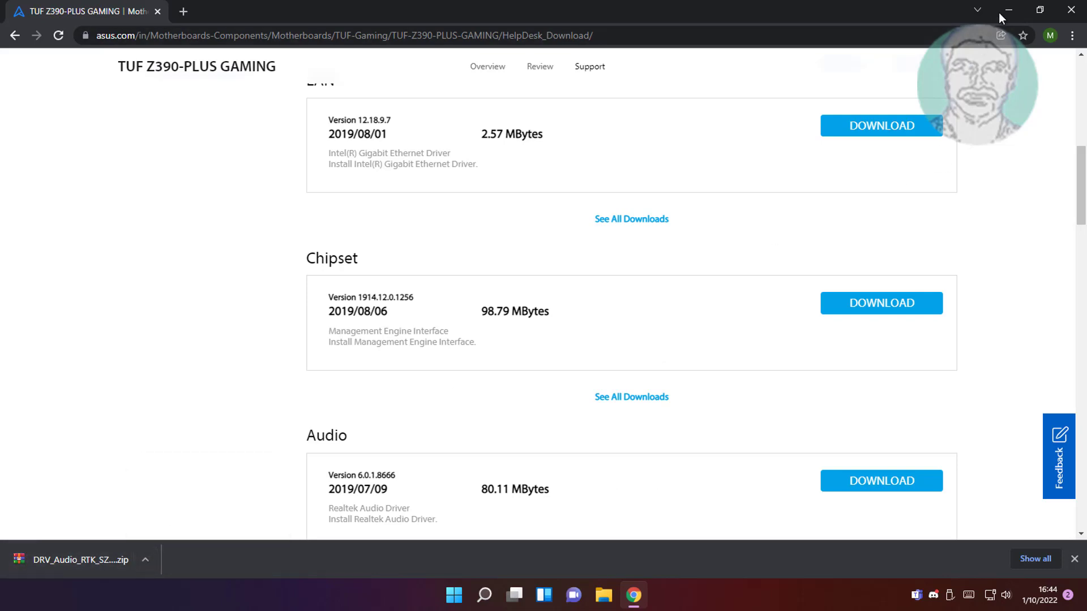
left_click(605, 595)
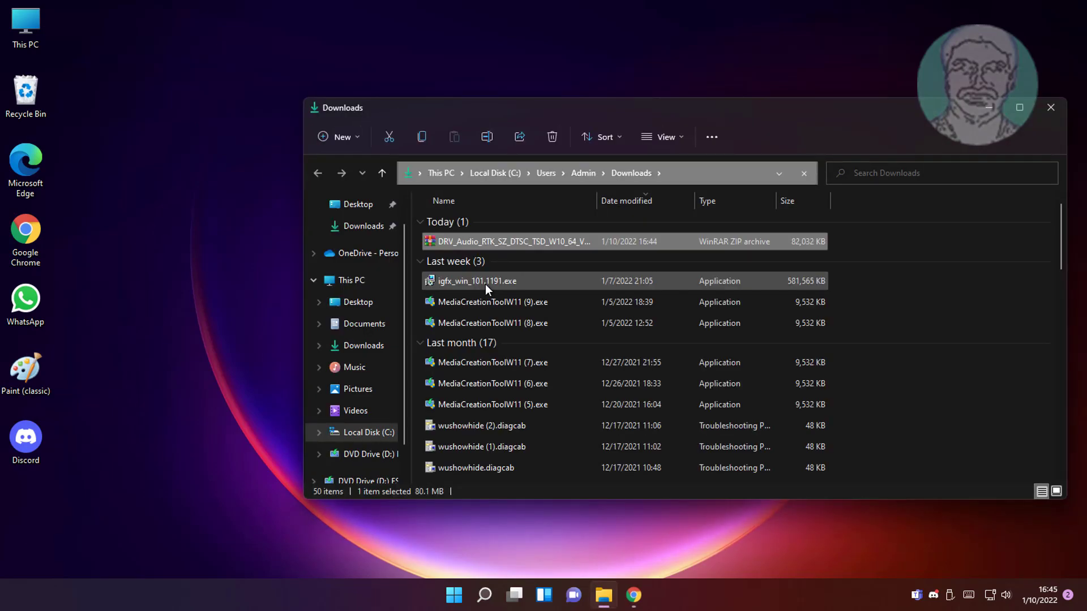
- Extract the DRV_Audio zip into its suggested folder in Downloads and close the resulting window
left_click(532, 241)
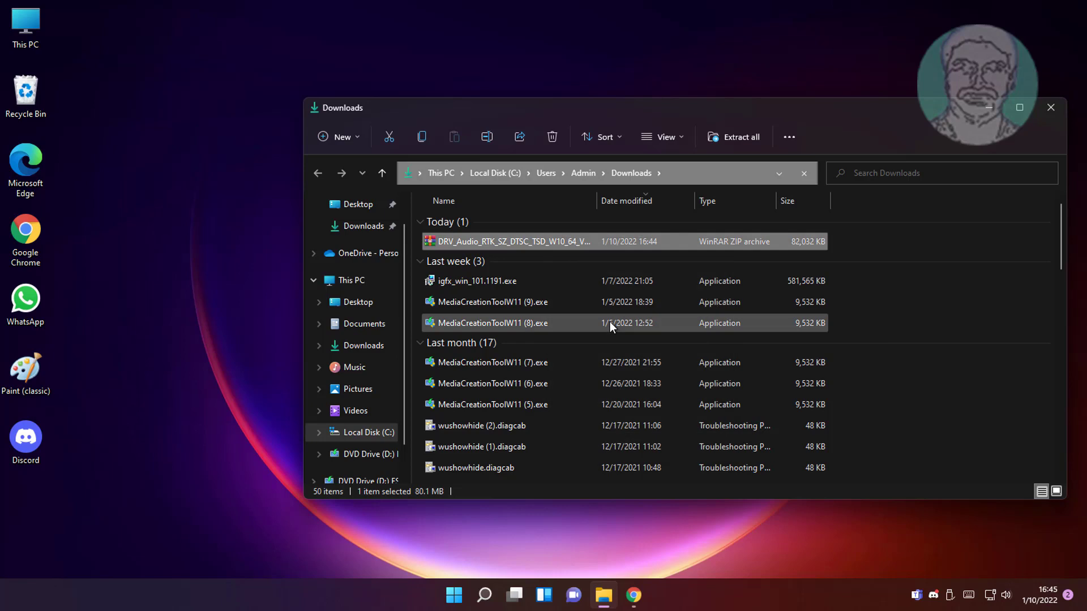
left_click(741, 137)
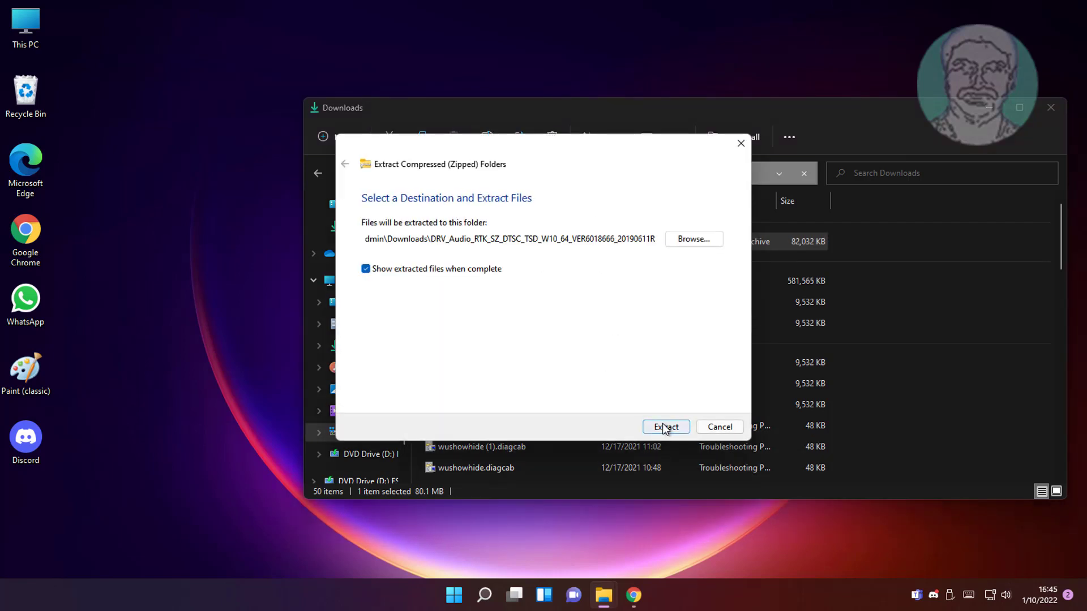
left_click(666, 426)
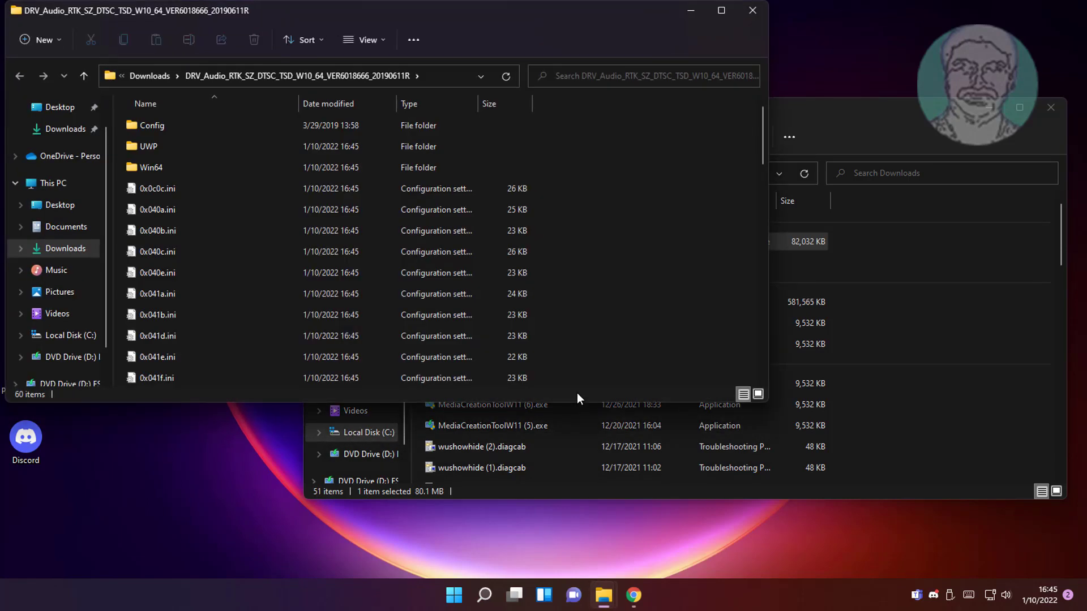
mouse_move(749, 10)
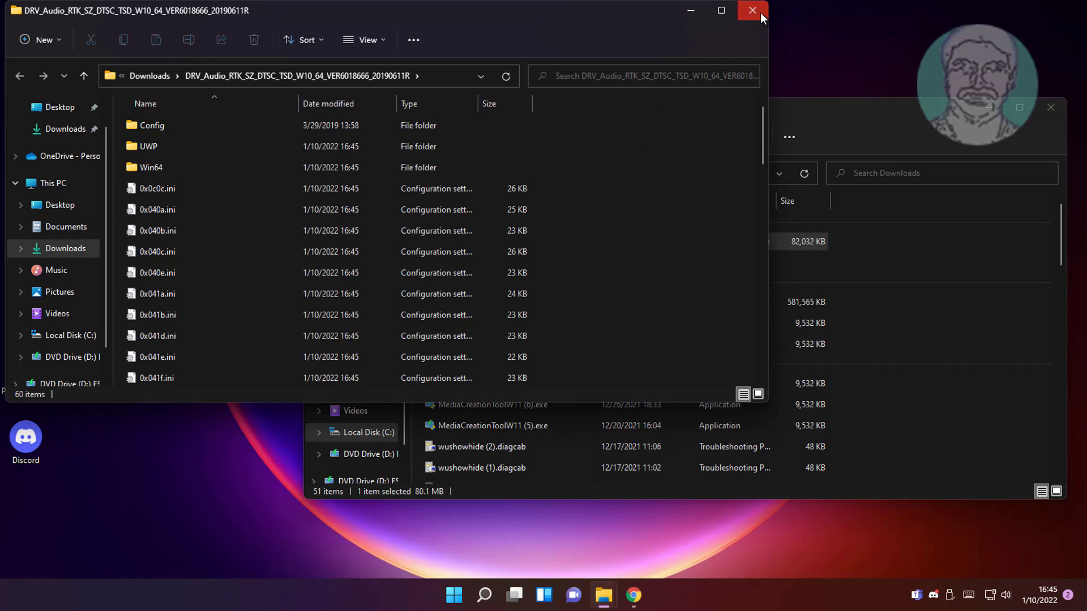
left_click(752, 10)
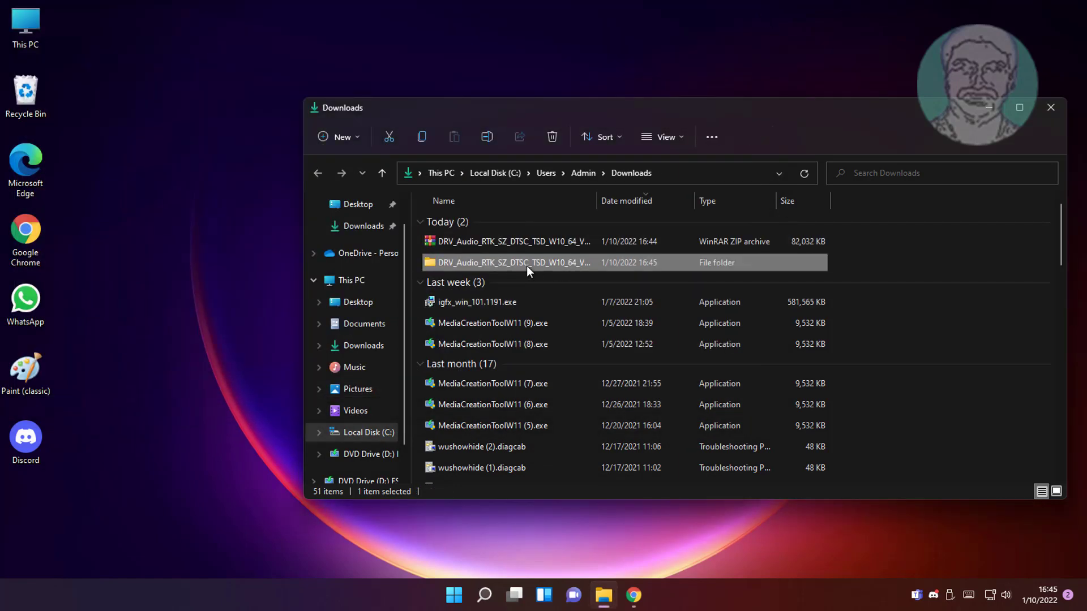
- Run Setup.exe from the extracted Realtek folder to start the driver's InstallShield wizard
double_click(508, 262)
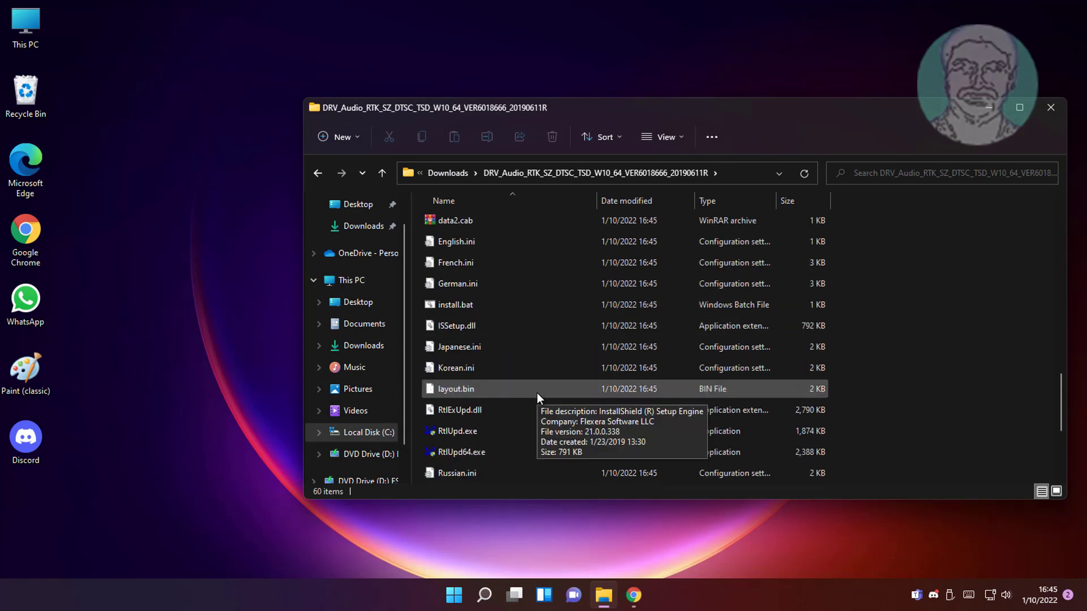
scroll("down", 3)
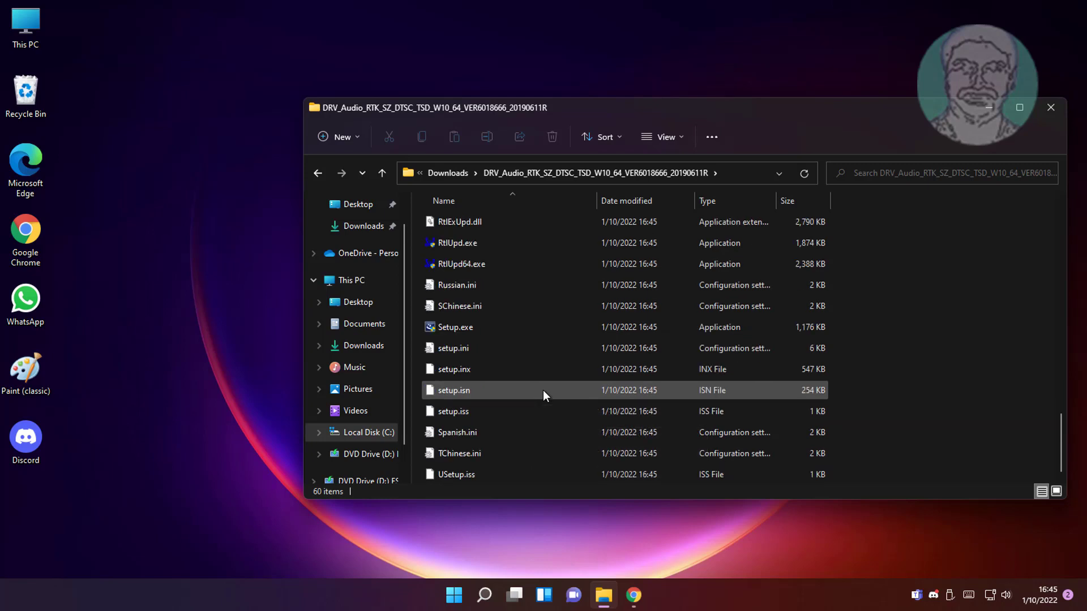
left_click(455, 327)
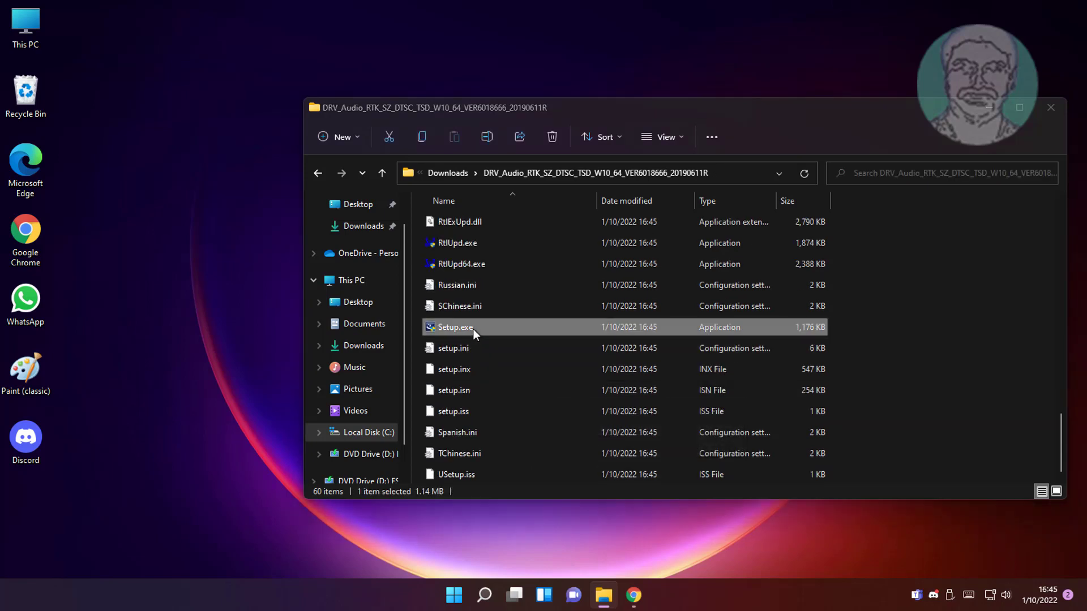
double_click(455, 327)
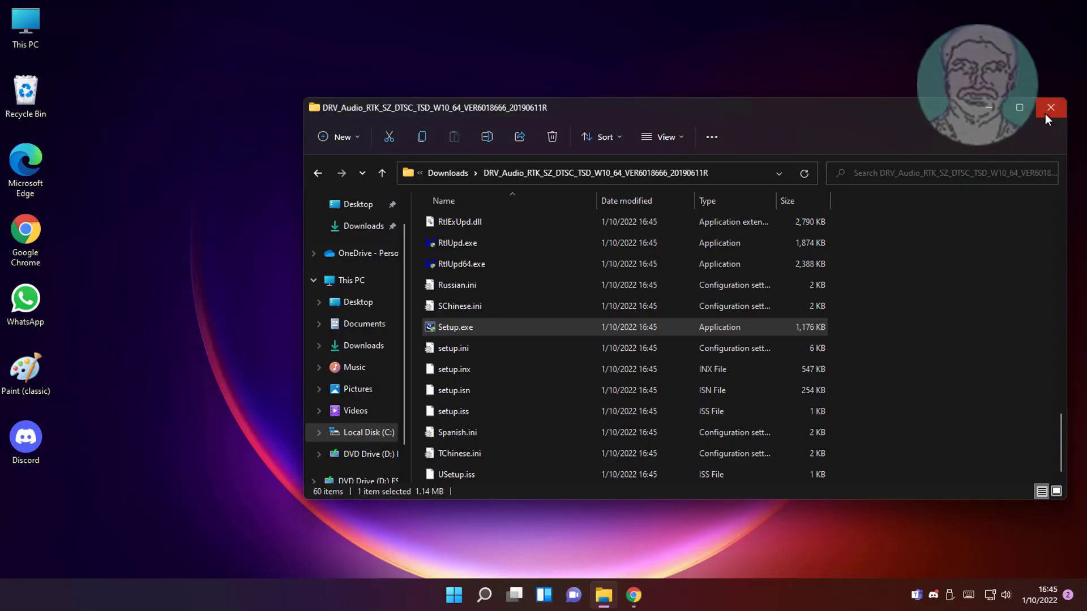
double_click(455, 327)
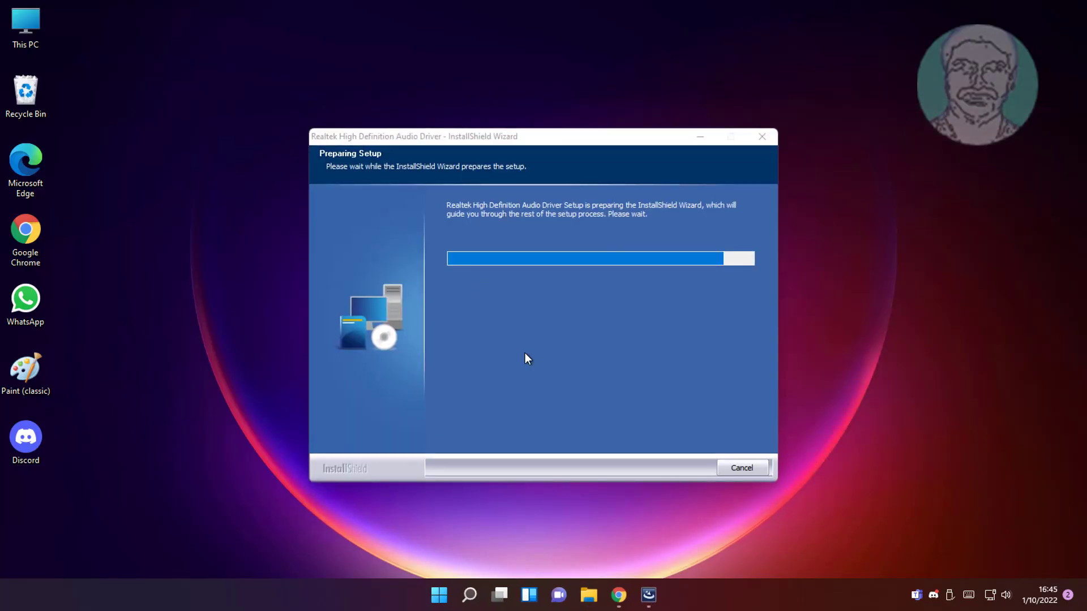